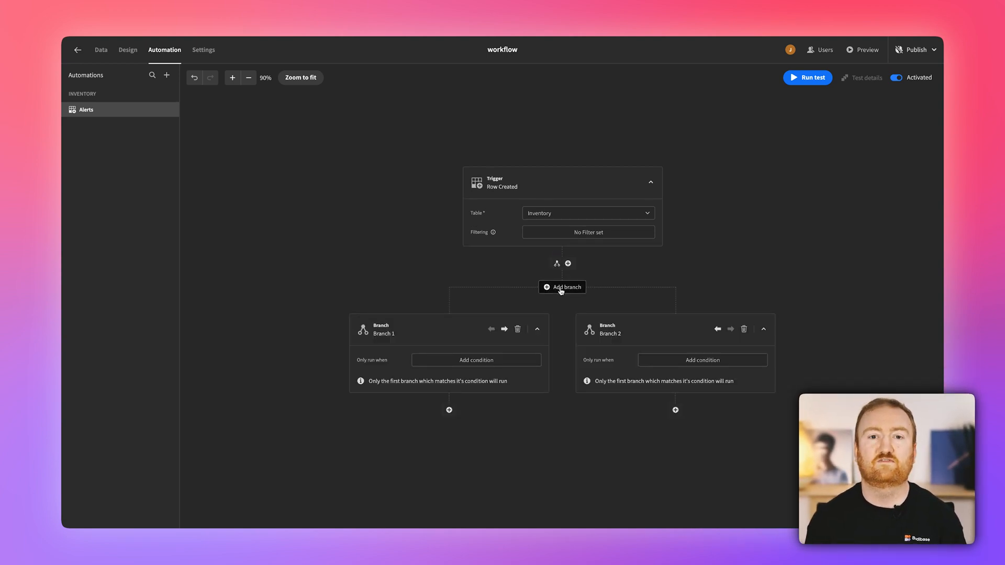
# - Add a third branch after the trigger and nested branches after Branch 2's Slack Message step
pyautogui.click(562, 287)
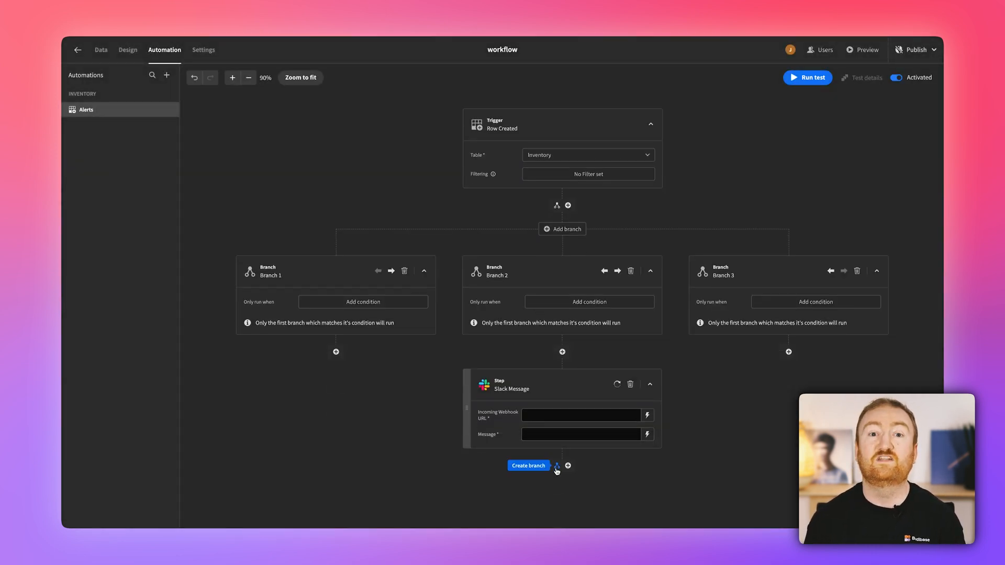
pyautogui.click(529, 464)
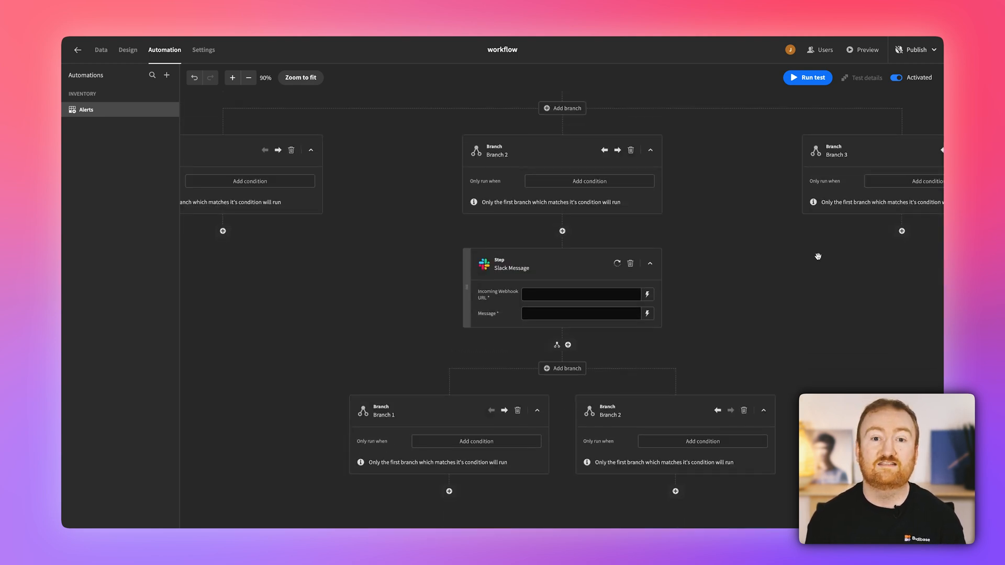
pyautogui.moveTo(901, 230)
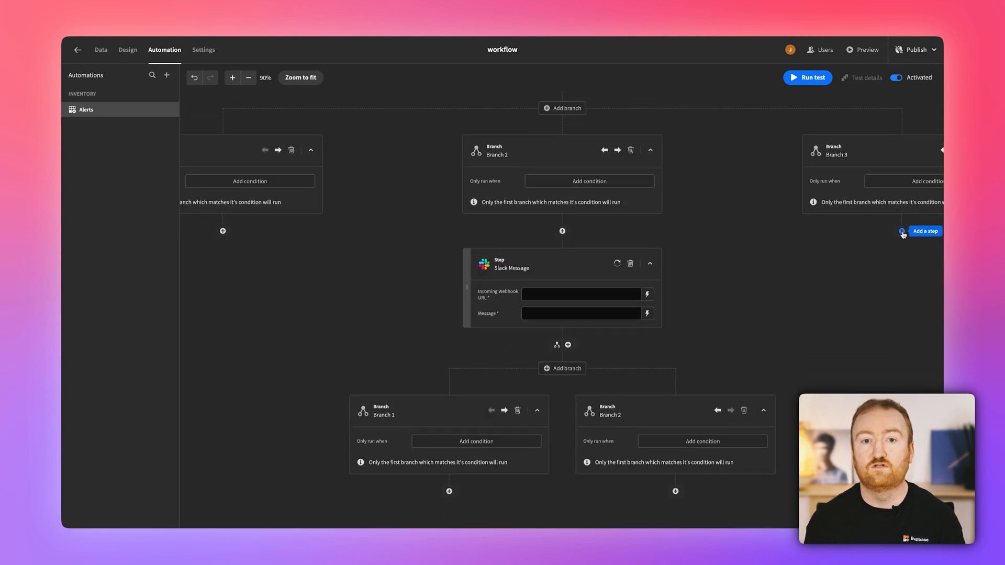
# - Add a Discord Message step under Branch 3 of the automation
pyautogui.click(925, 230)
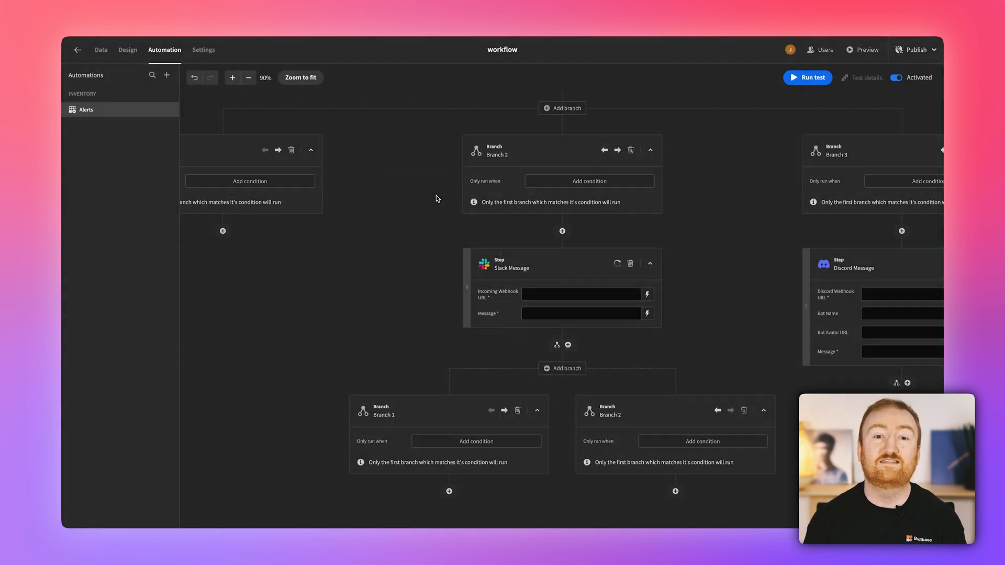
pyautogui.click(249, 77)
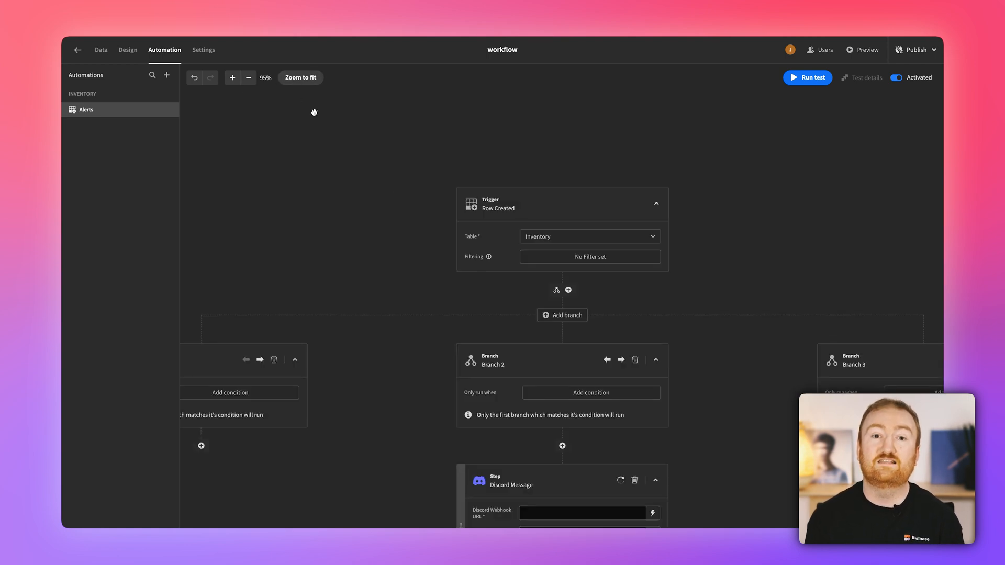
# - Move the Discord Message step so it runs directly under Branch 2
pyautogui.click(232, 77)
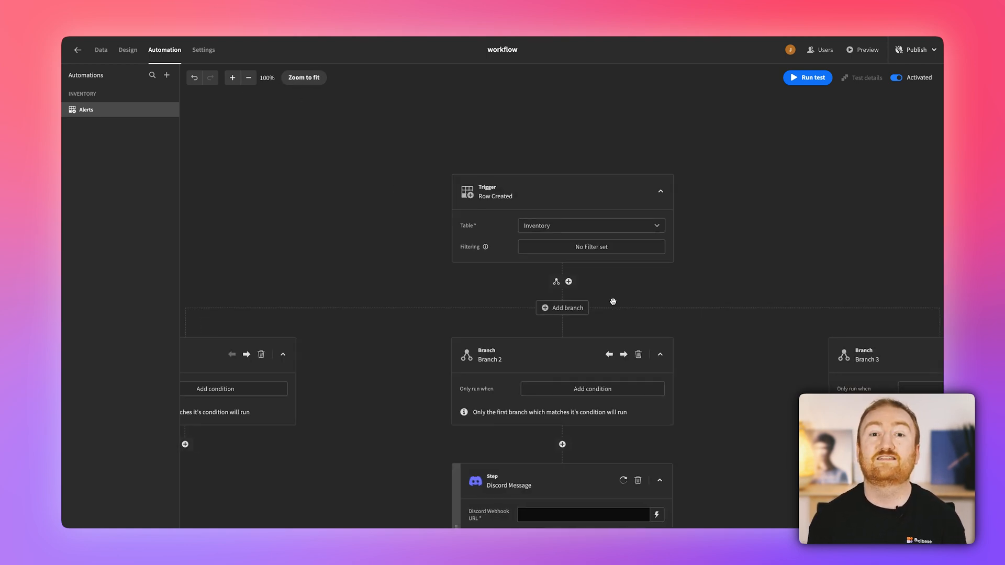